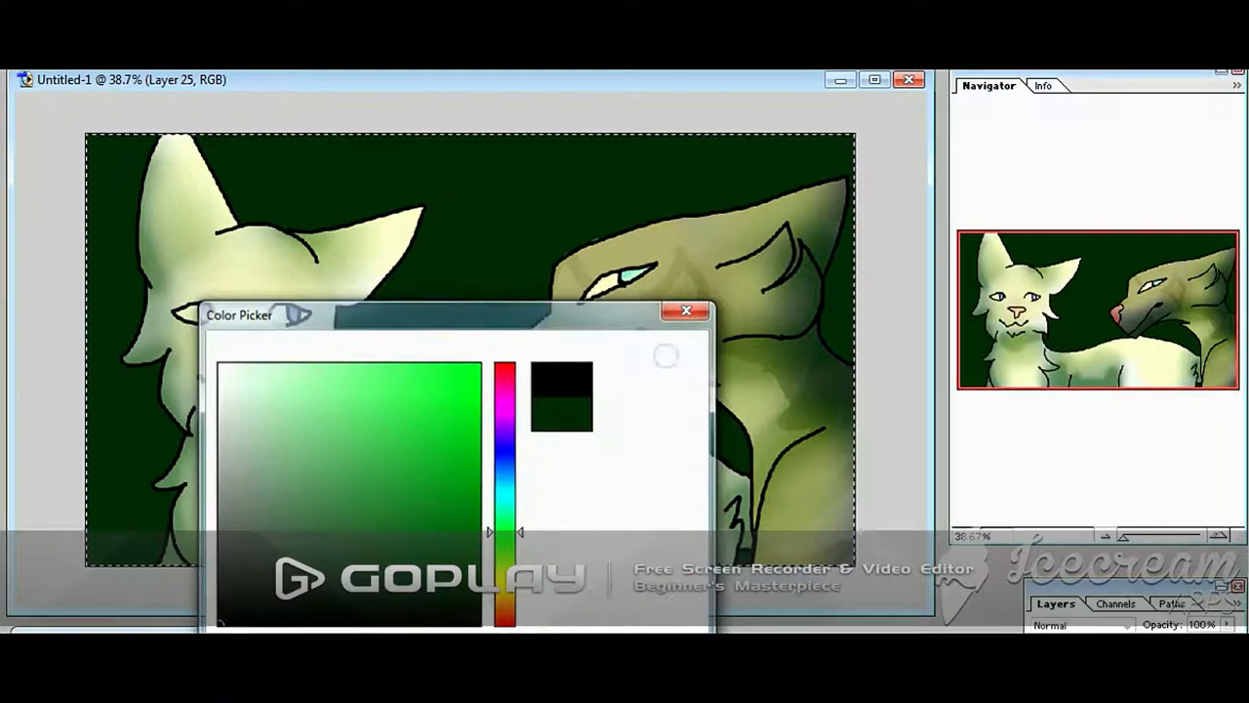
- Pick a dark green in the Color Picker for the glowing background
click(683, 310)
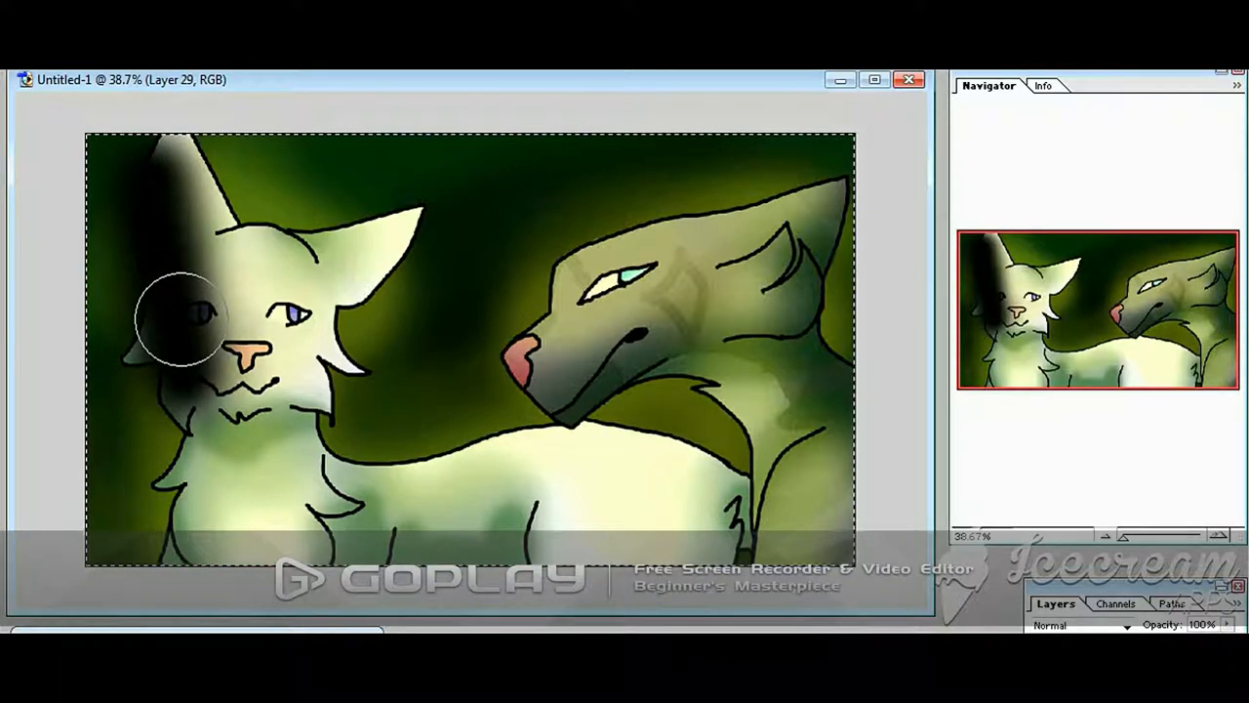
- Brush soft shading onto the two cats
drag(179, 322, 160, 153)
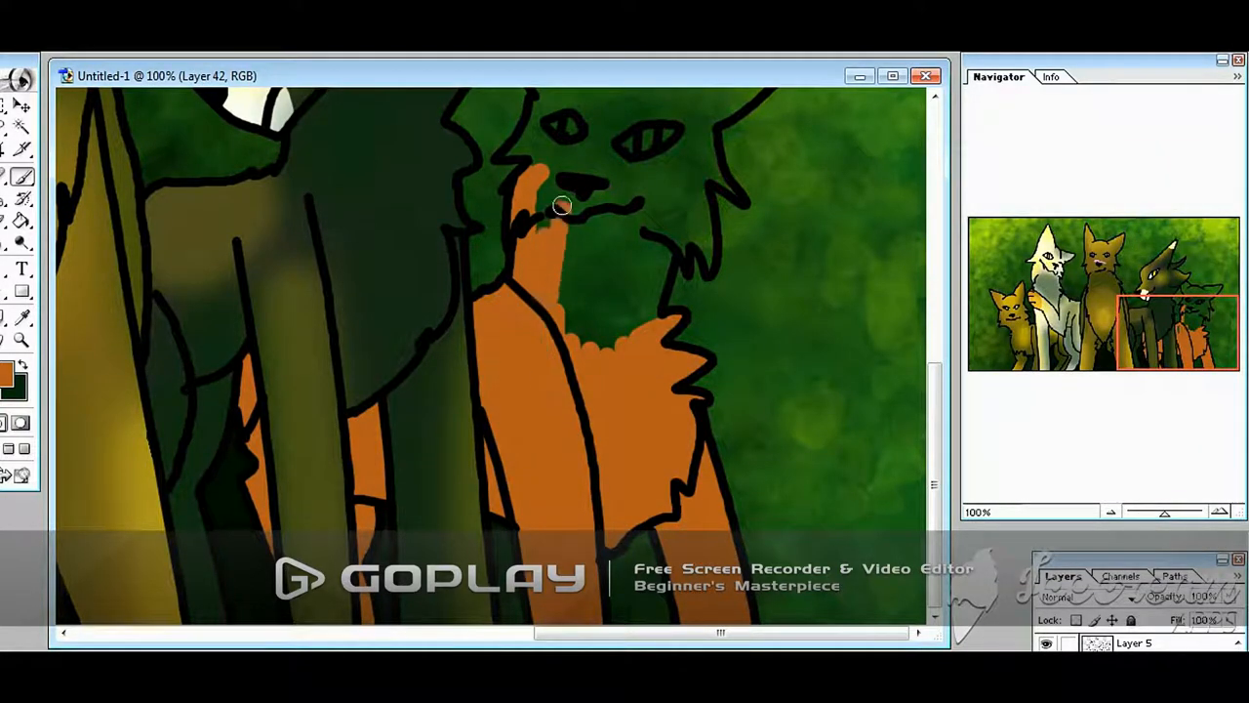
- Fill the orange cat's fur, finish the shading and save the four-cat painting
drag(562, 205, 699, 211)
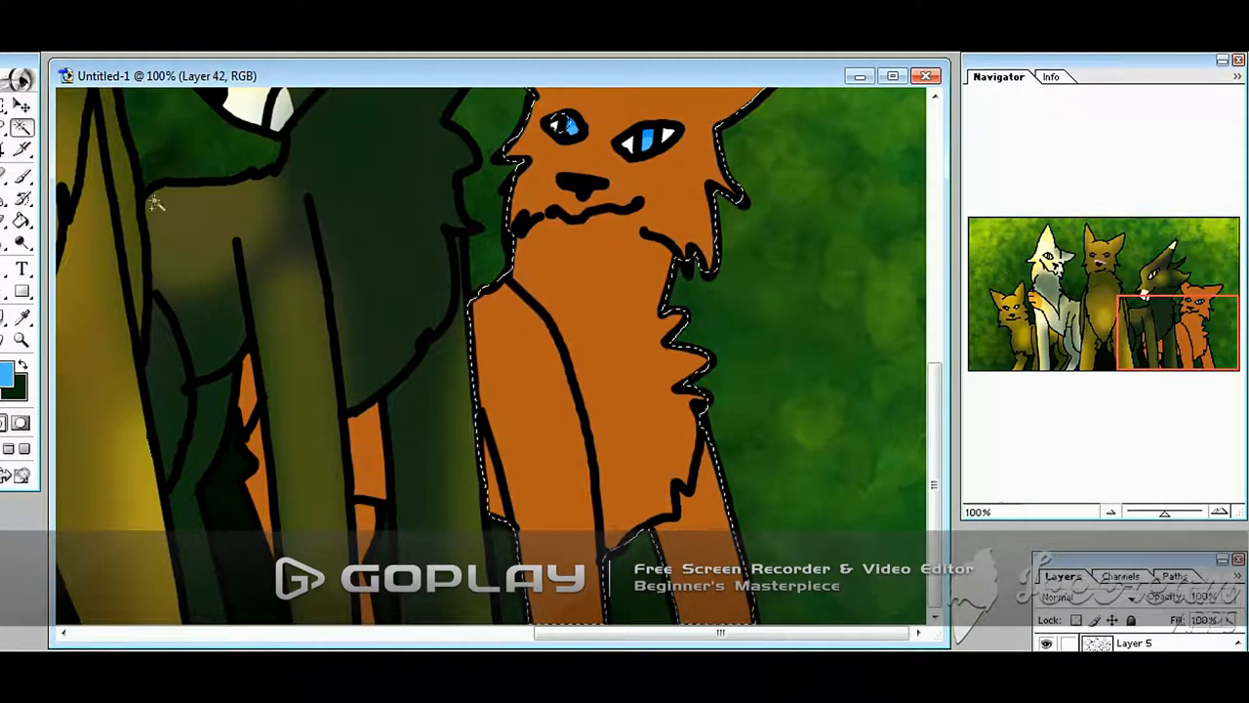
click(12, 382)
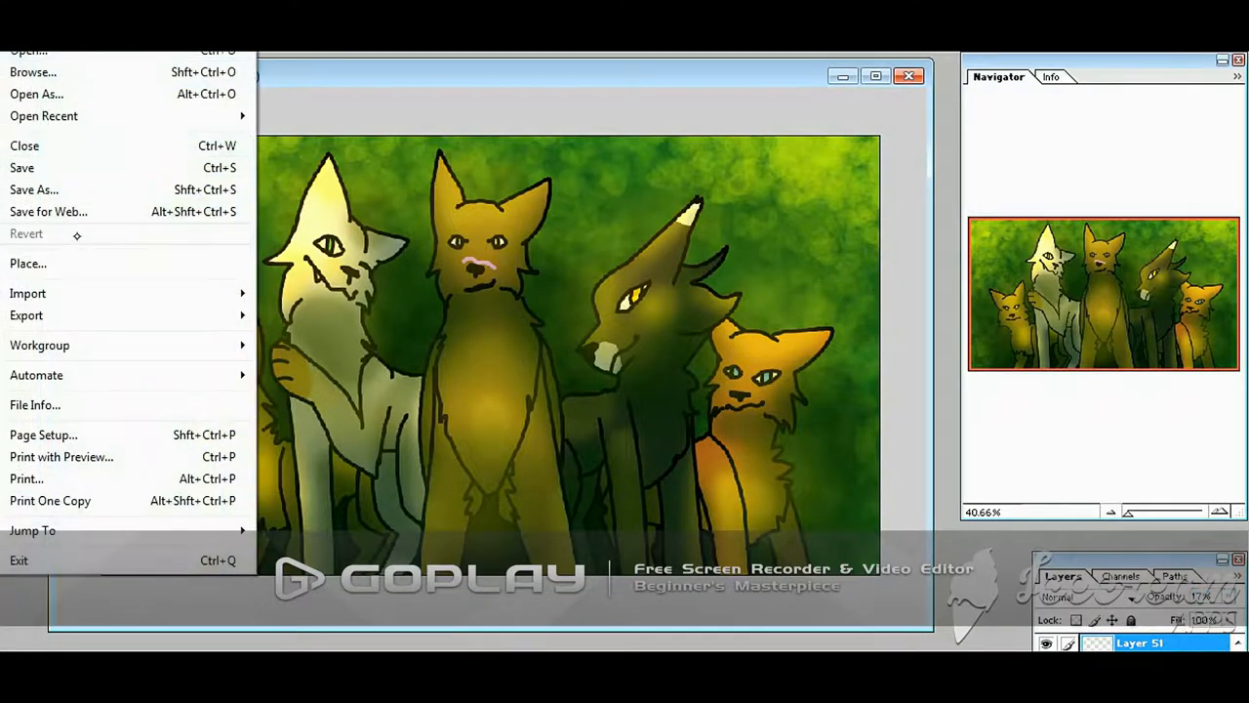
click(33, 189)
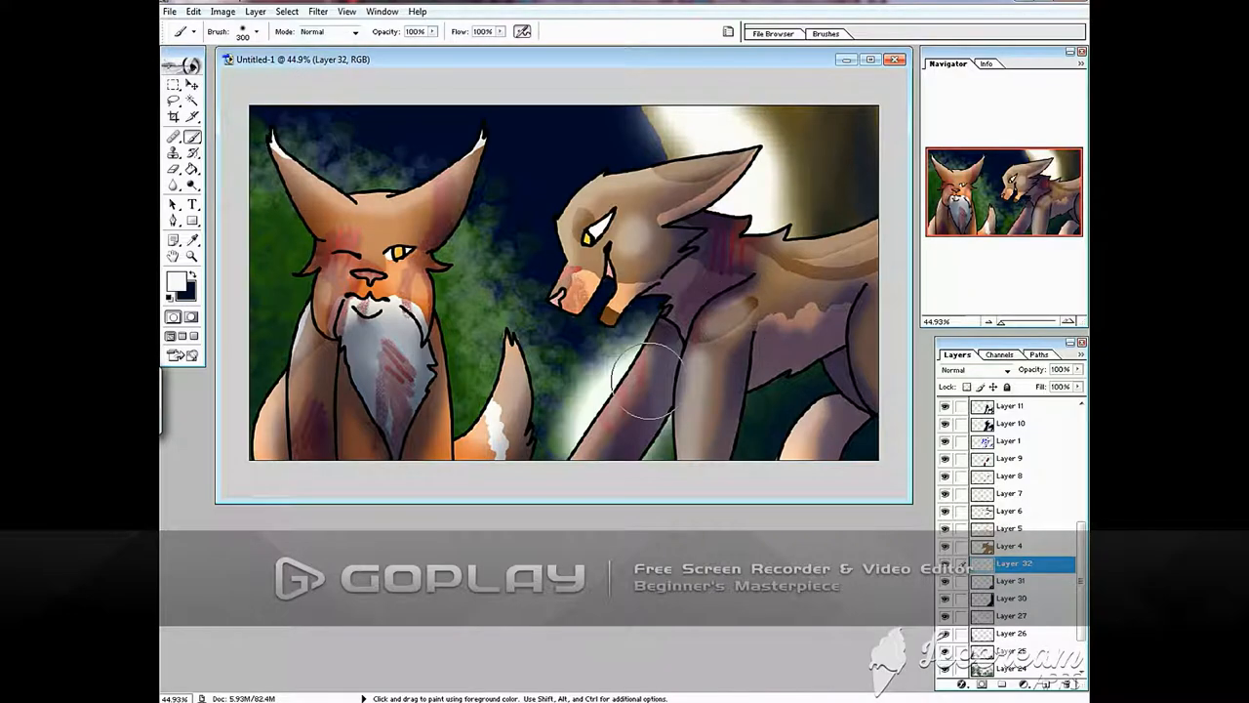
- Paint a dark blue shadow overlay with pale lighting, then start a Save As in JPEG format
click(254, 35)
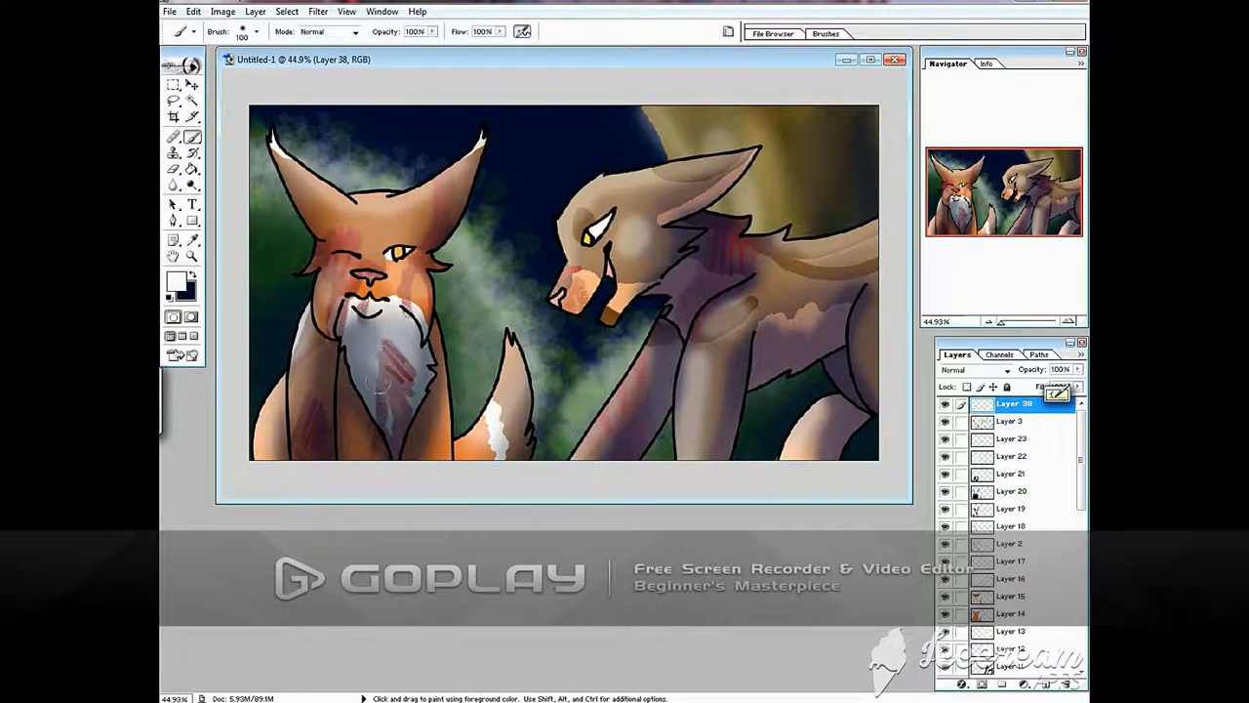
drag(390, 391, 458, 332)
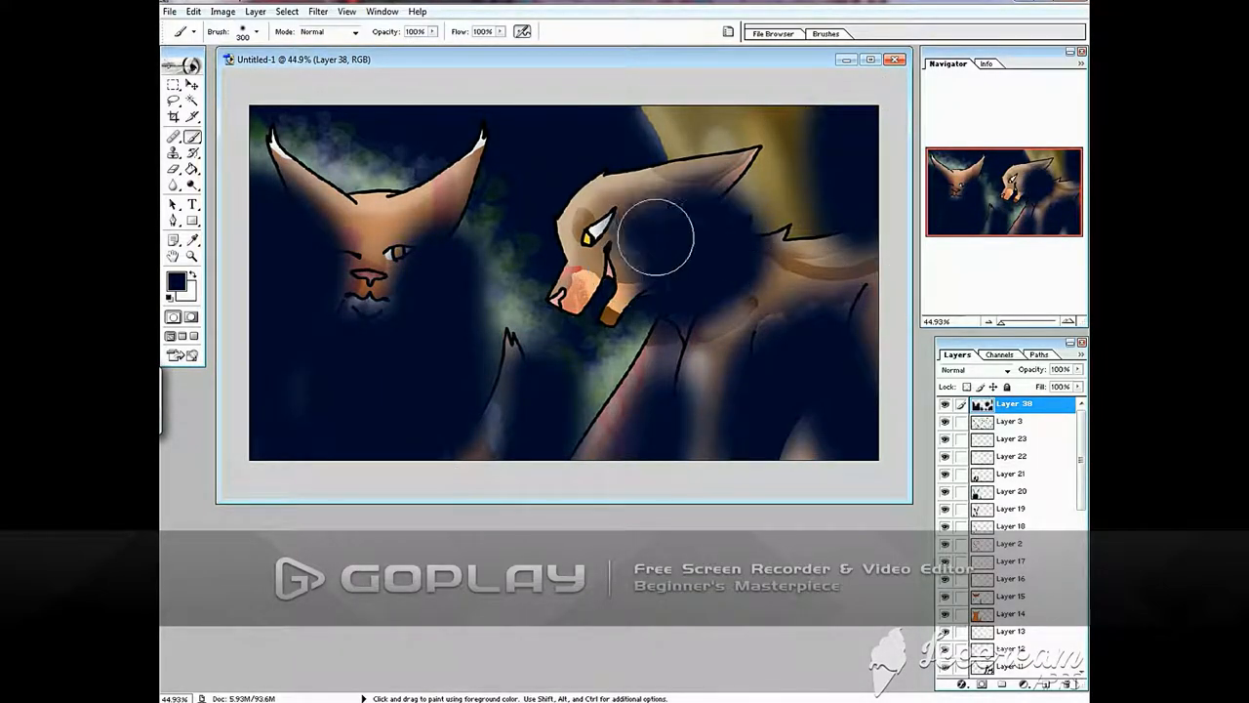
click(252, 31)
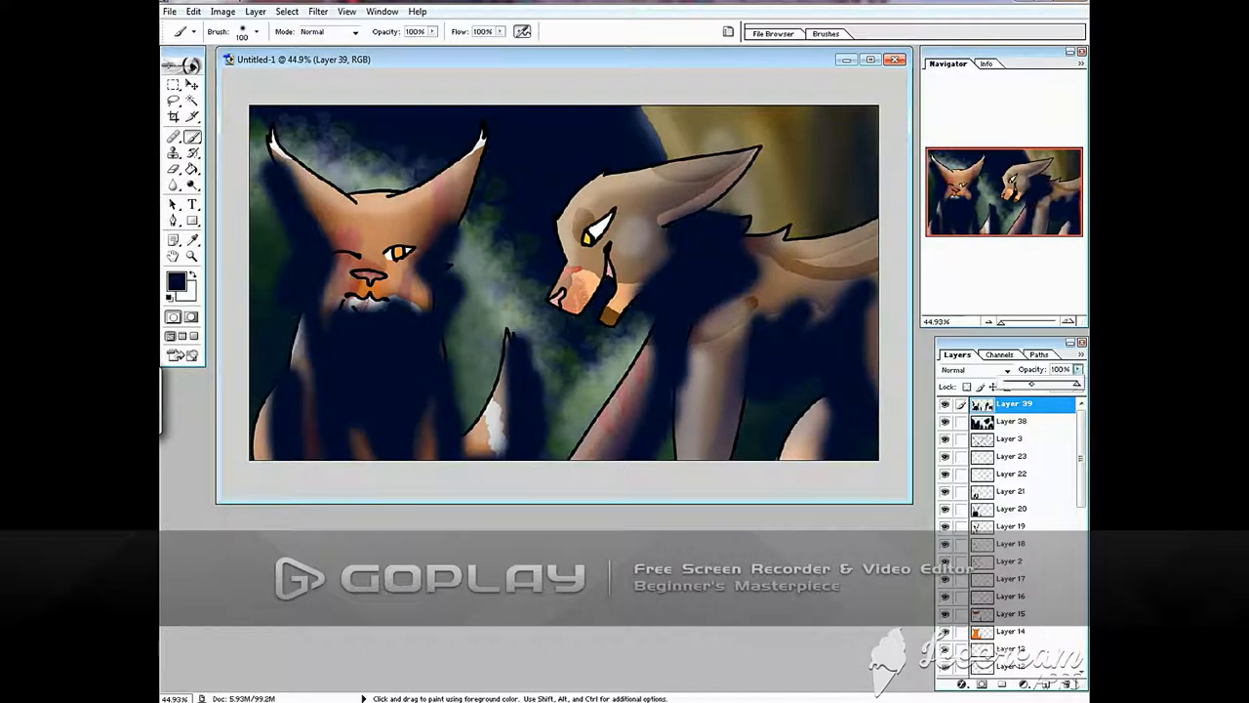
click(256, 36)
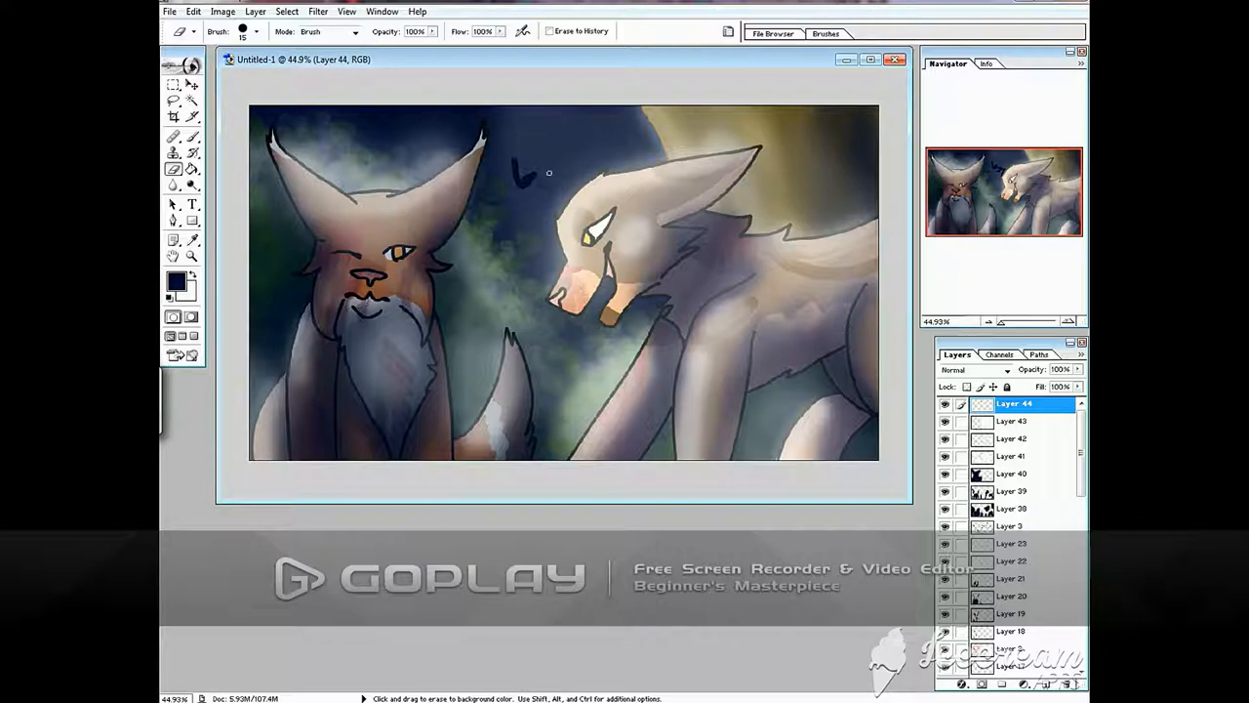
click(250, 33)
text(redtail)
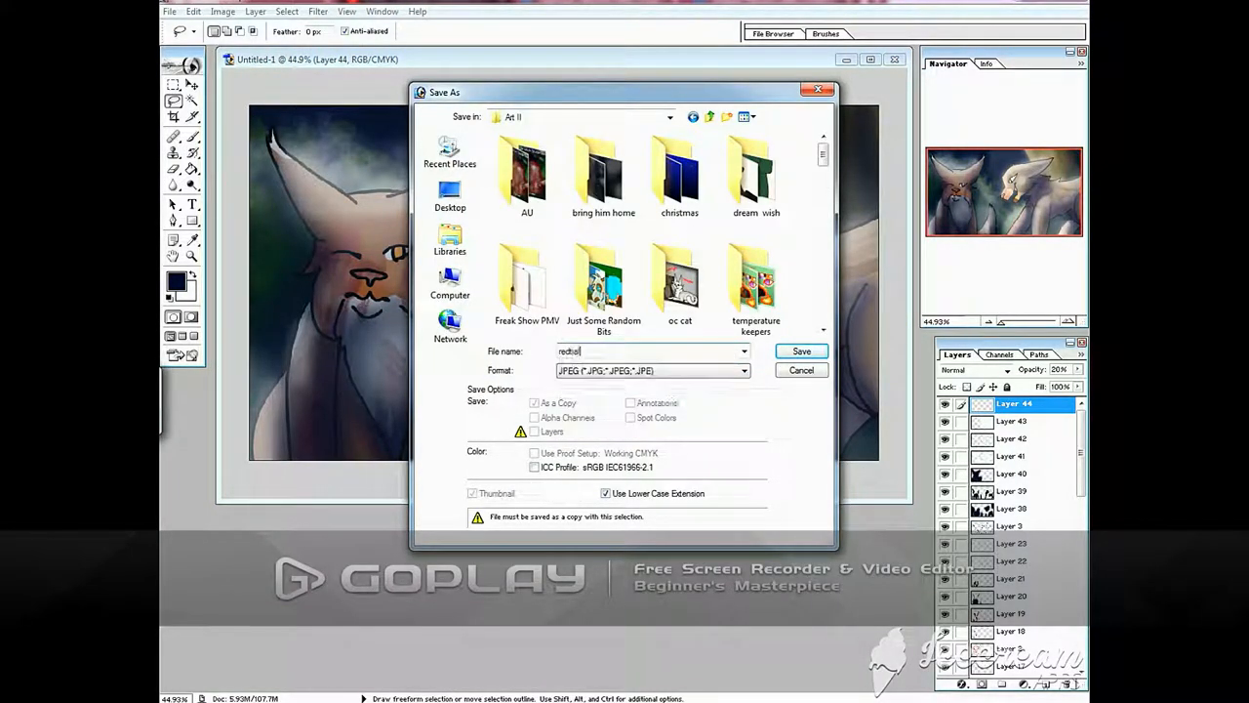
- Confirm the Save As dialog to write the two-cat painting as a JPEG
click(800, 351)
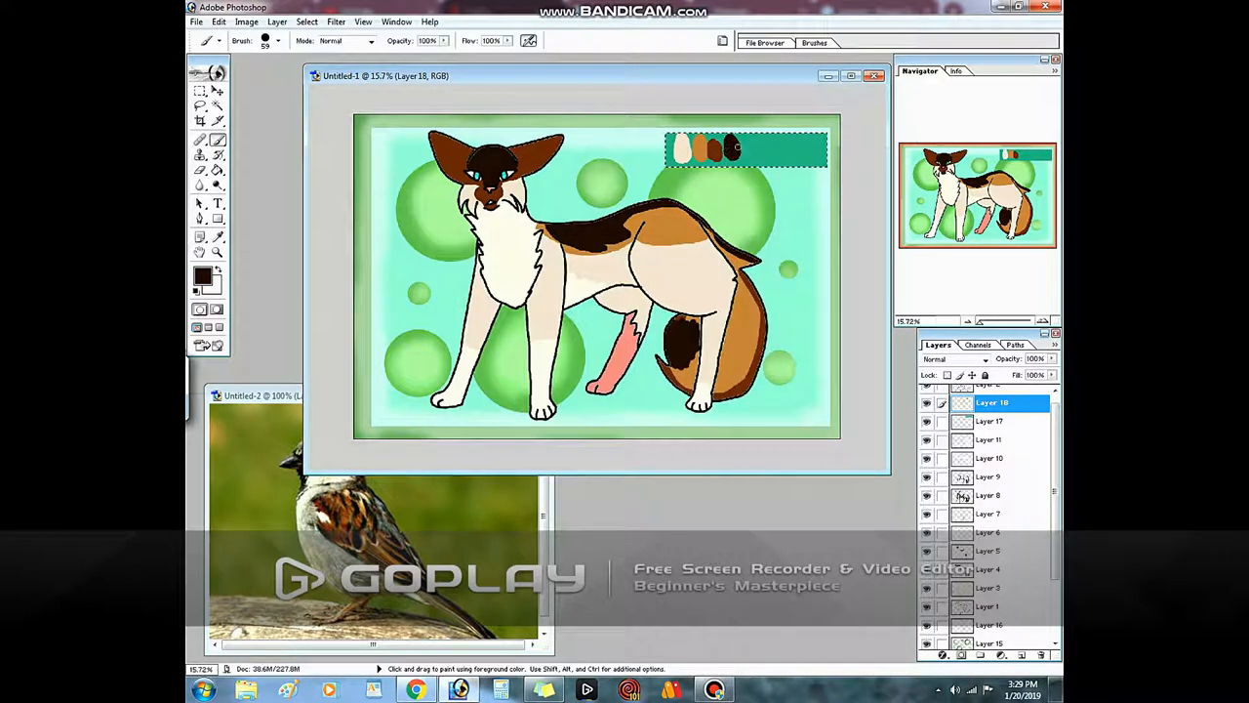
- Set the swatch colours in the Color Picker, ending on a teal
click(199, 277)
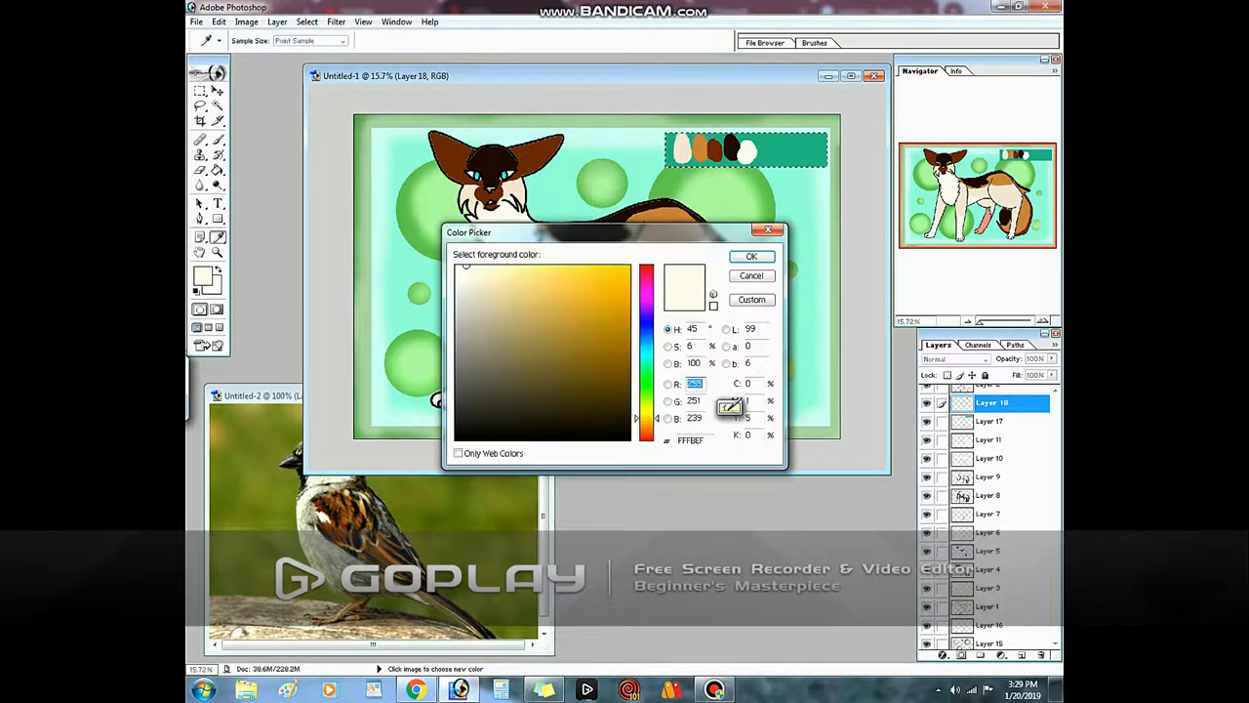
click(752, 256)
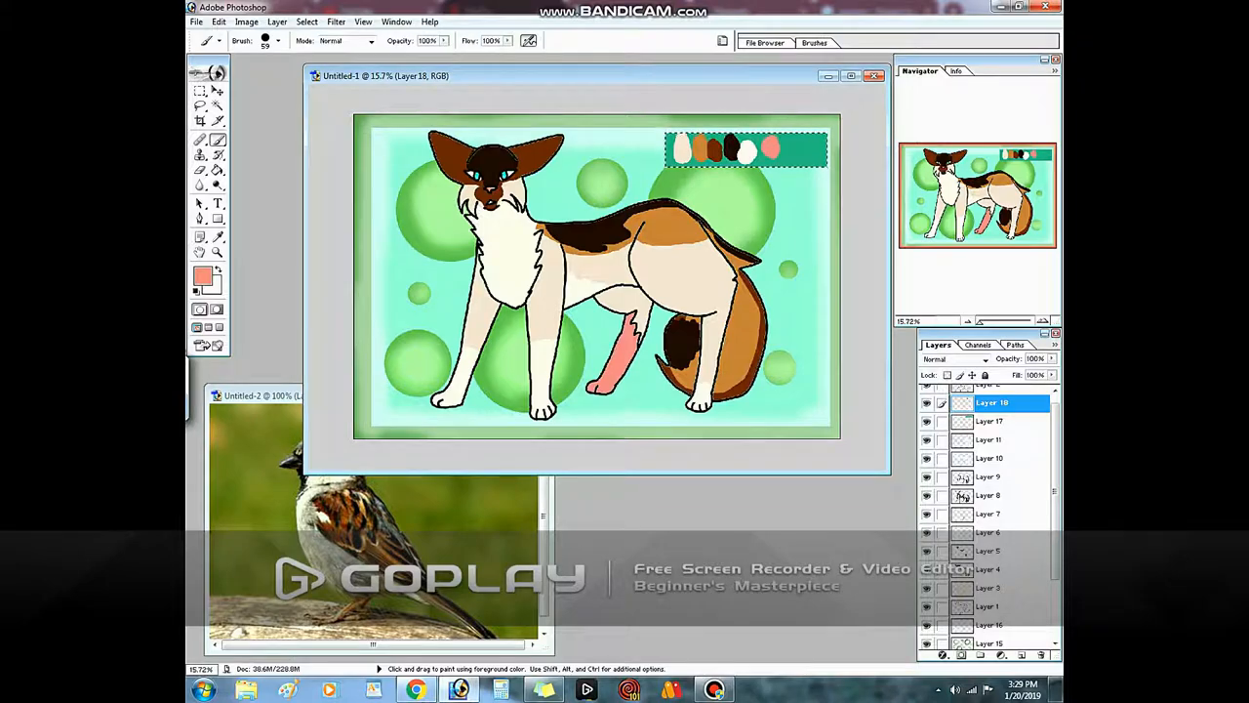
click(199, 277)
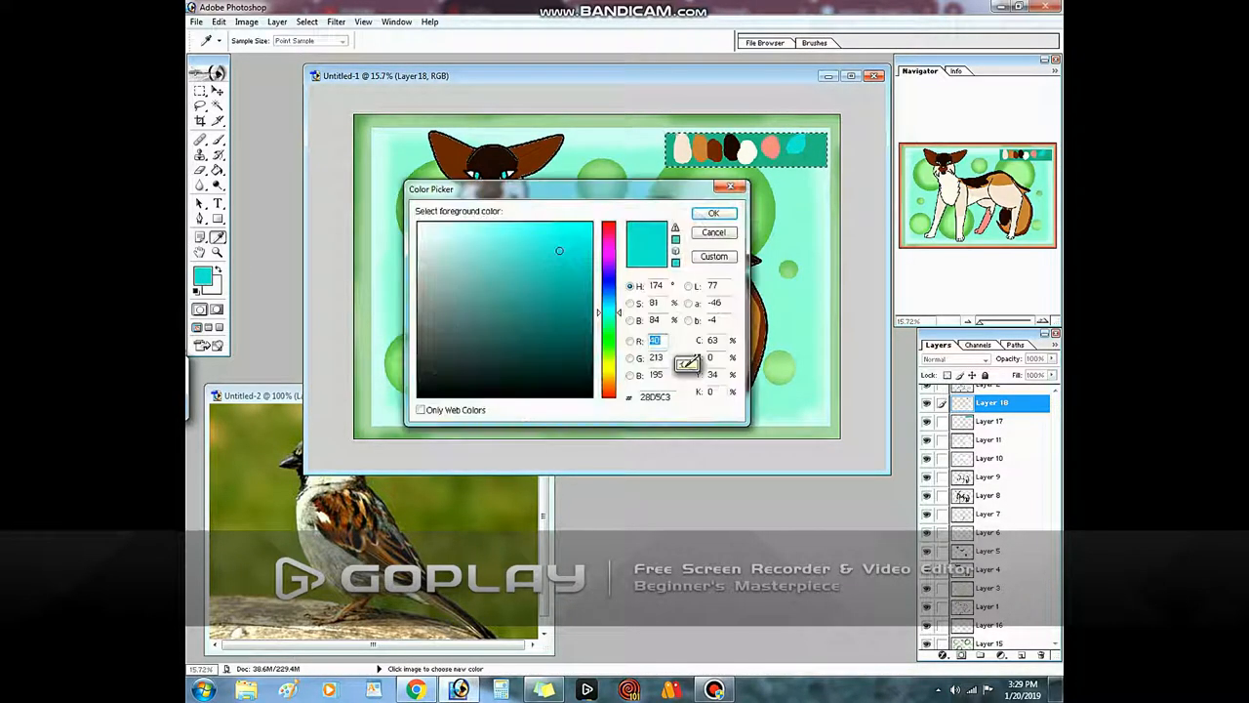
click(715, 213)
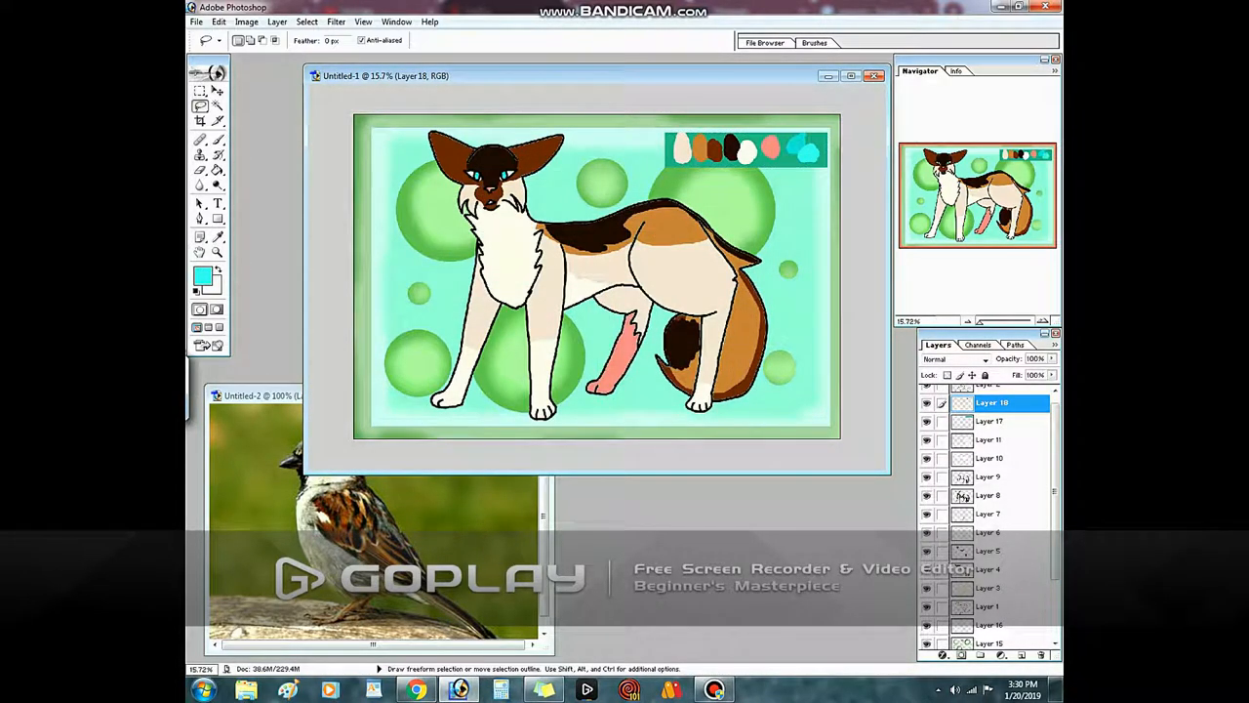
- Select the calico cat's shading layers in the Layers panel to shade the fur
click(987, 456)
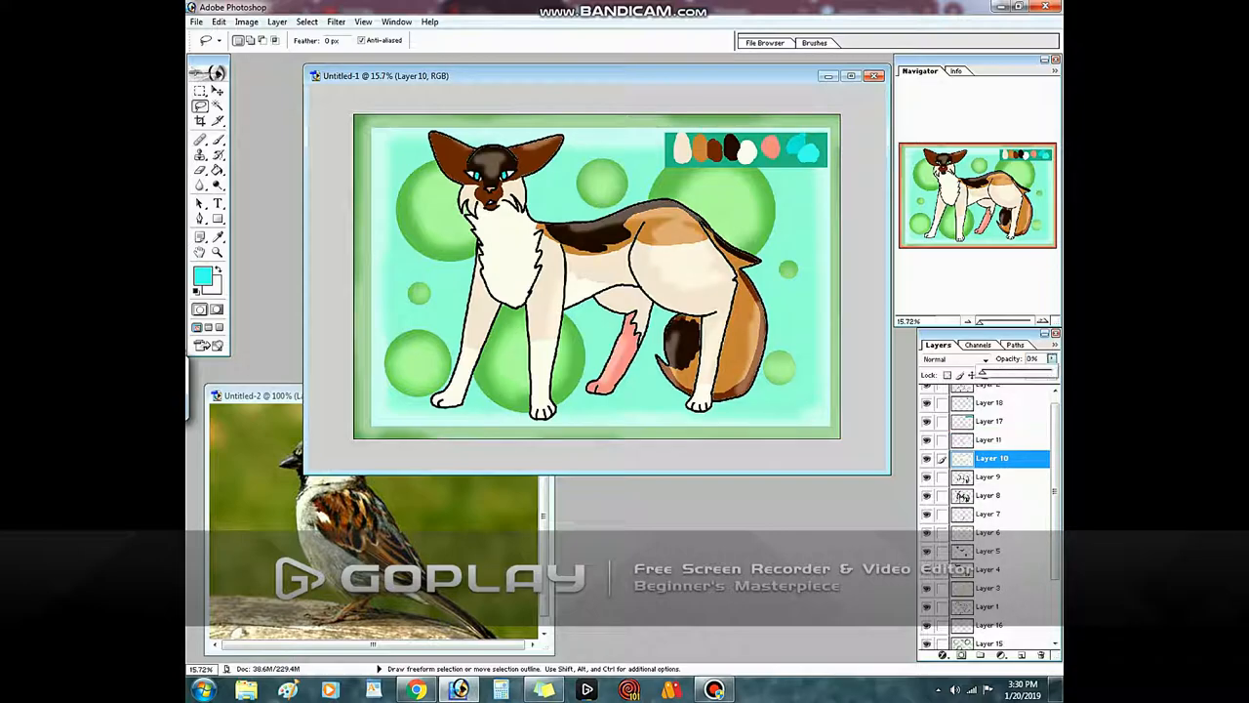
click(989, 476)
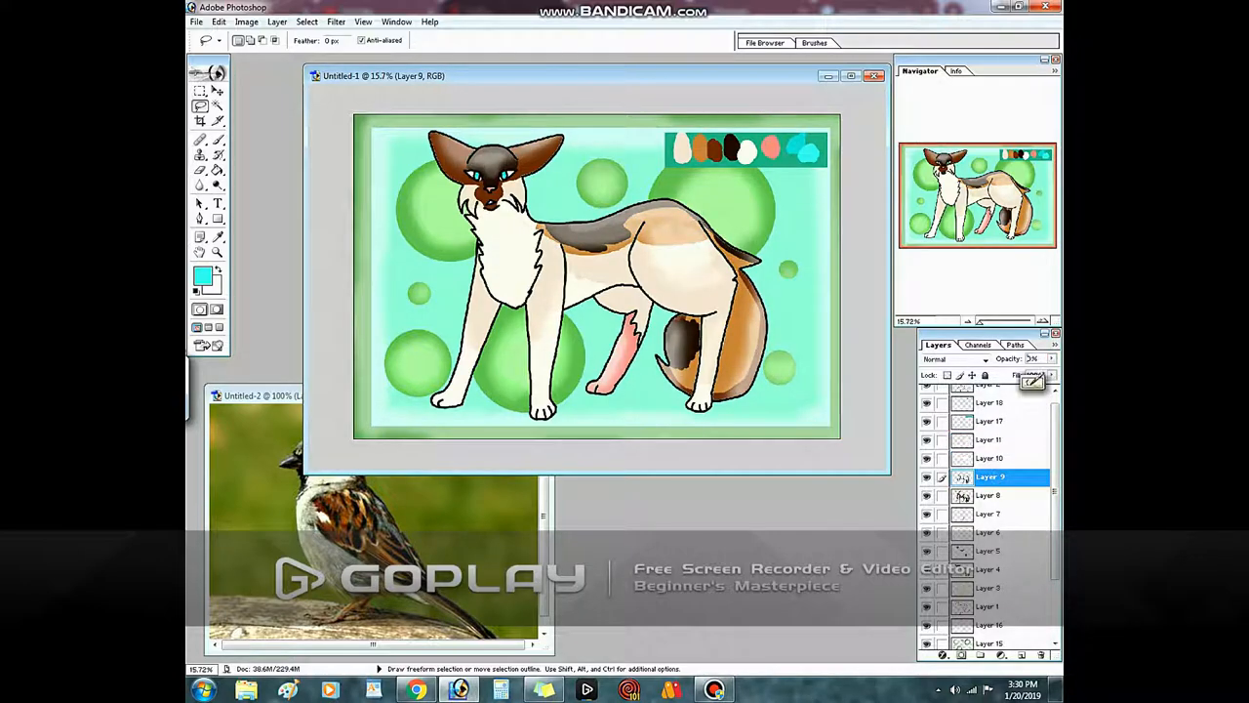
click(991, 496)
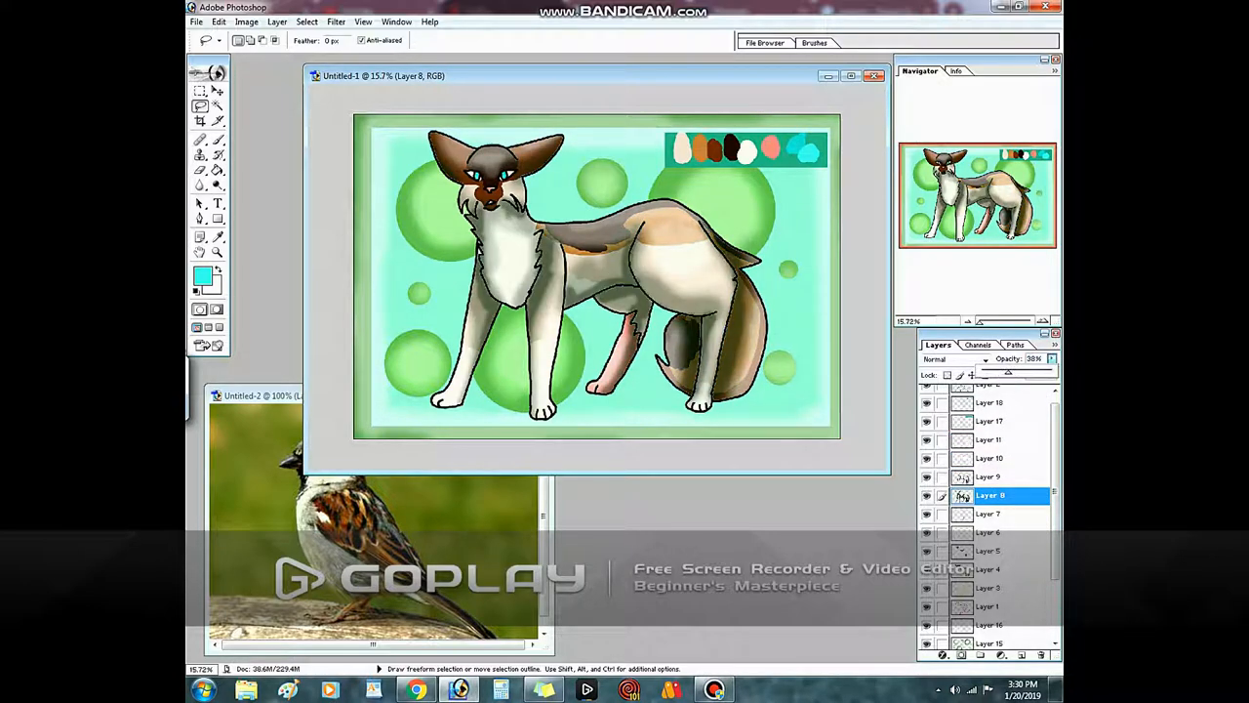
click(988, 456)
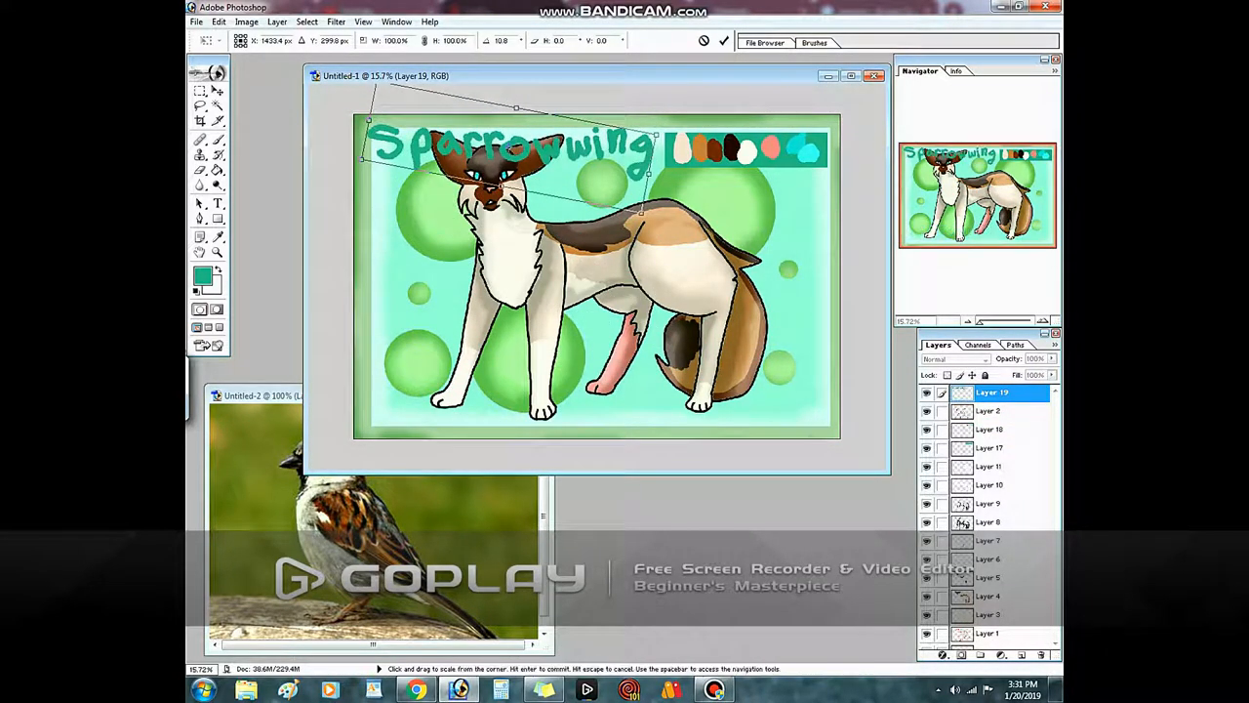
- Move the Sparrowwing label to the lower right and save the sheet as a JPEG, accepting quality settings
drag(508, 146, 713, 419)
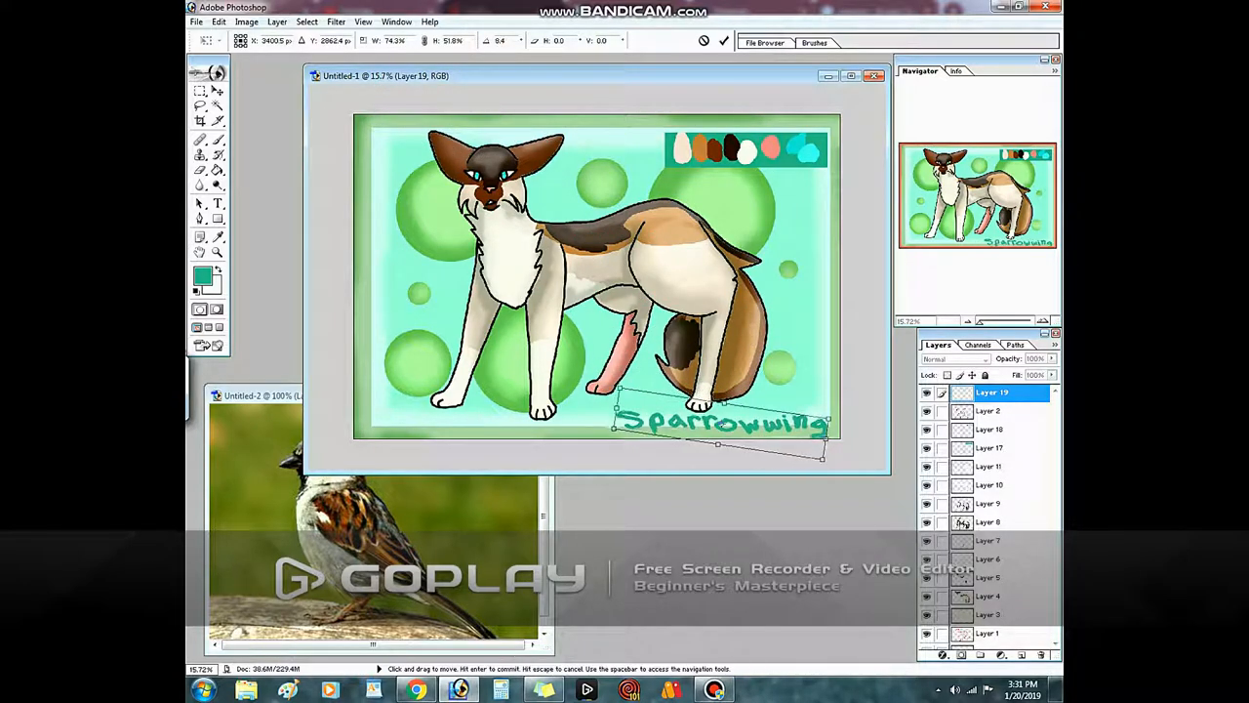
right_click(702, 420)
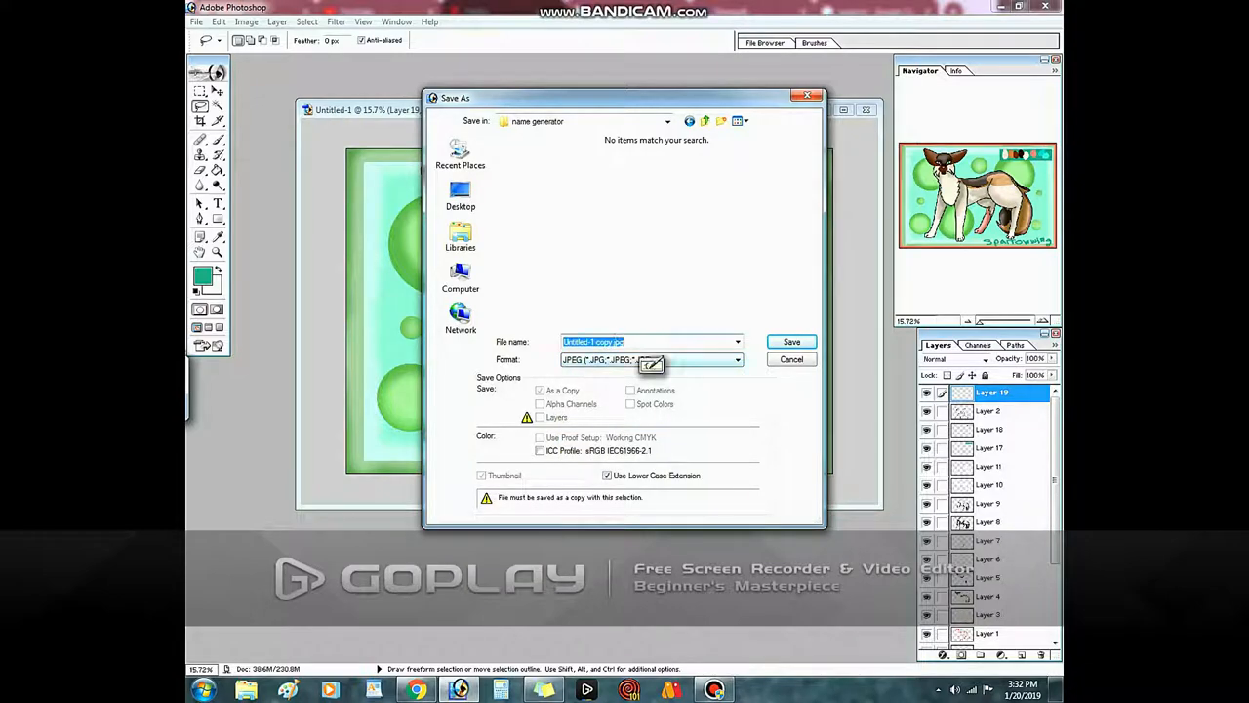
click(790, 340)
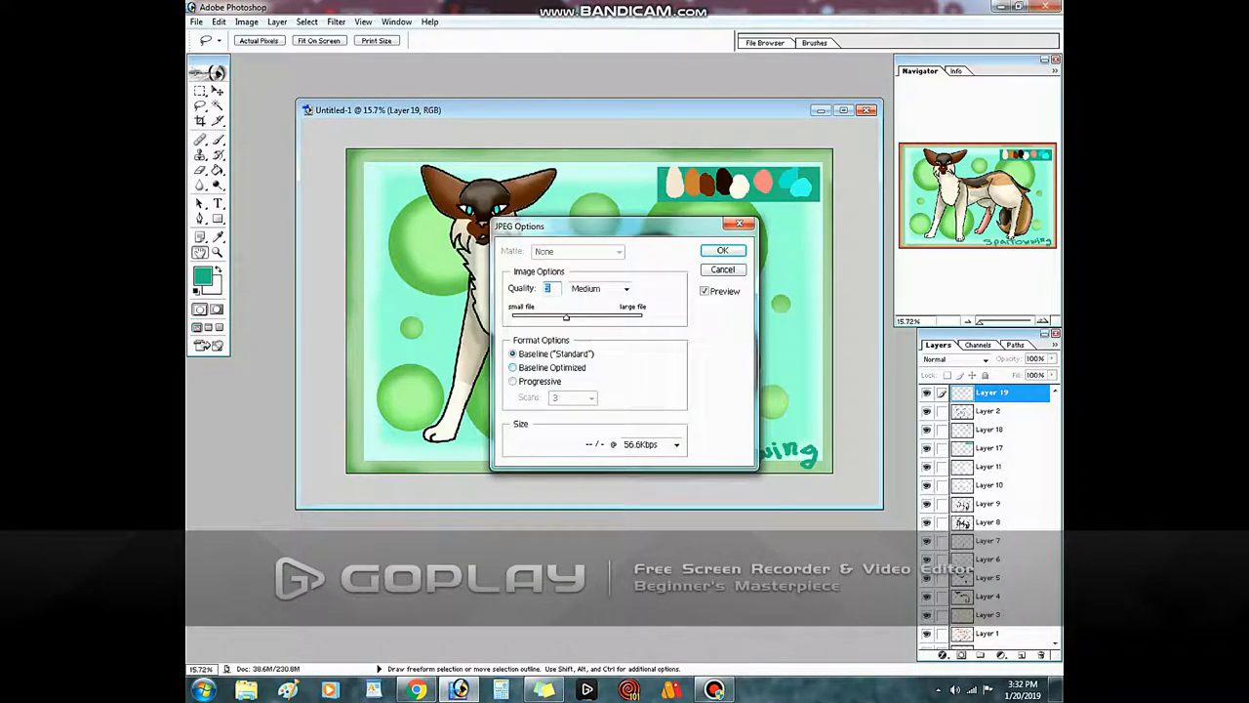
click(722, 250)
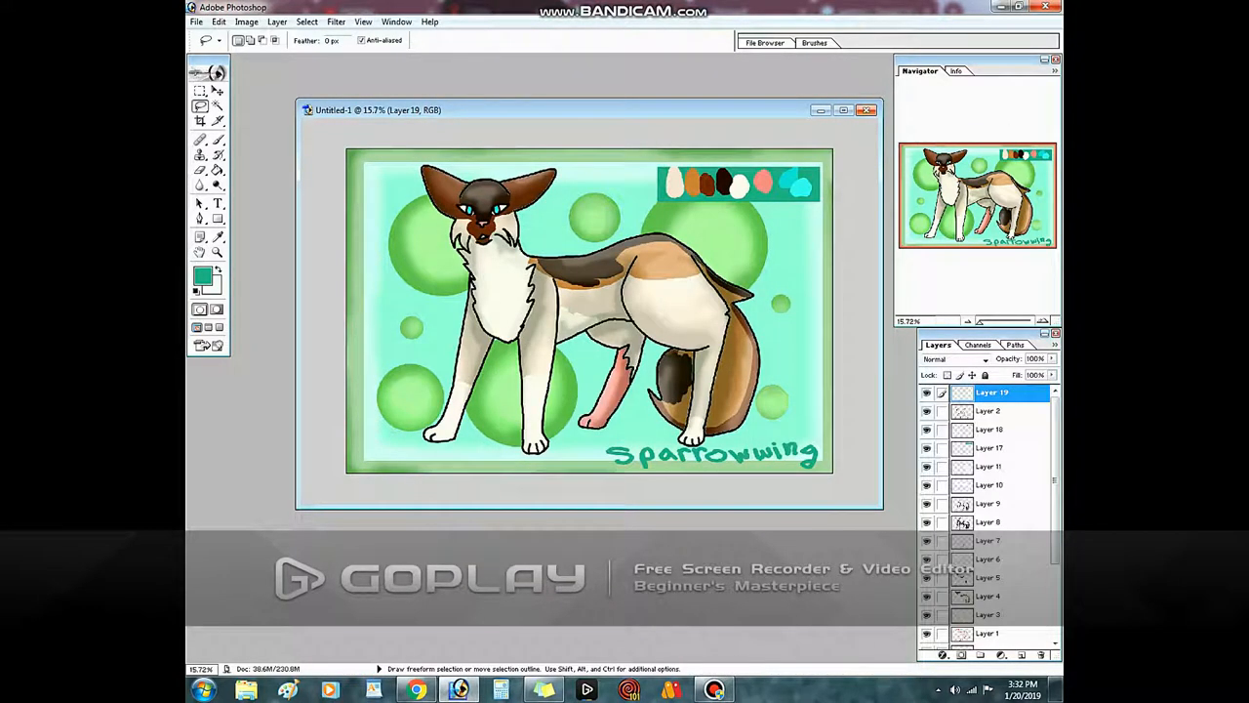